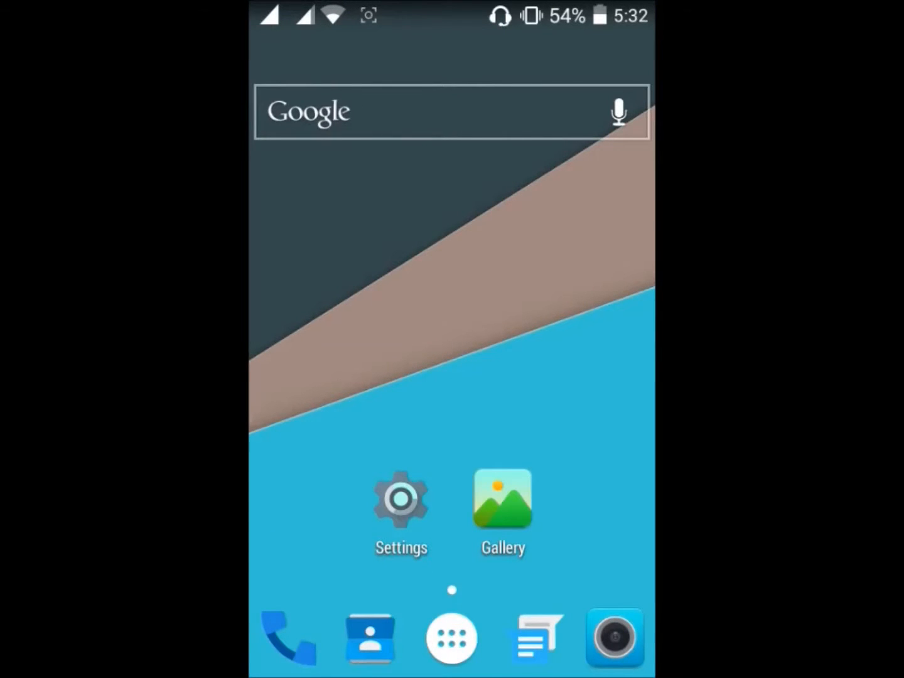
Open the Nova Launcher app drawer and launch Play Store from the second page
left_click(452, 638)
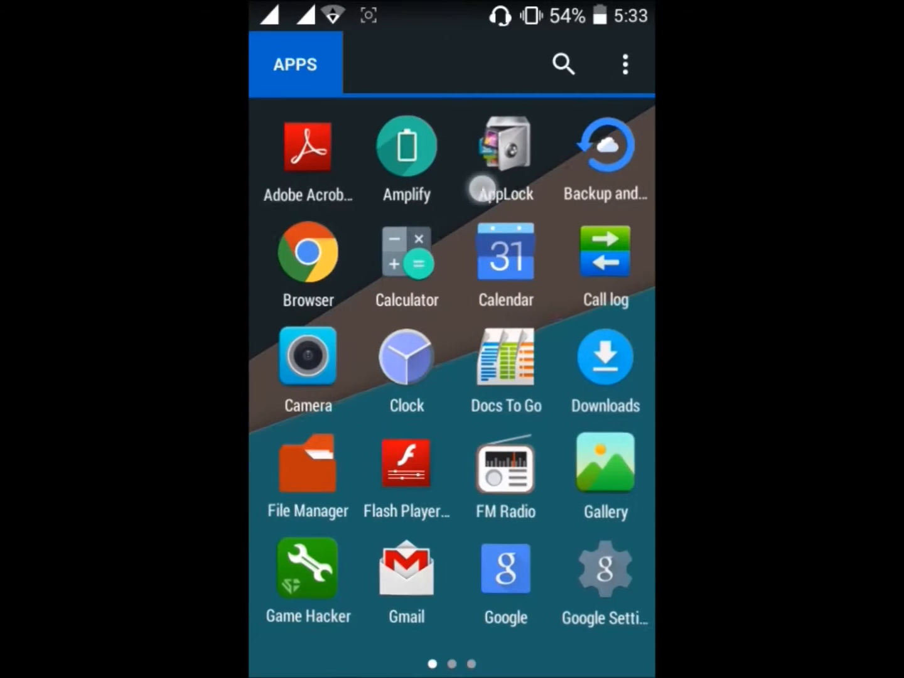
scroll("left", 3)
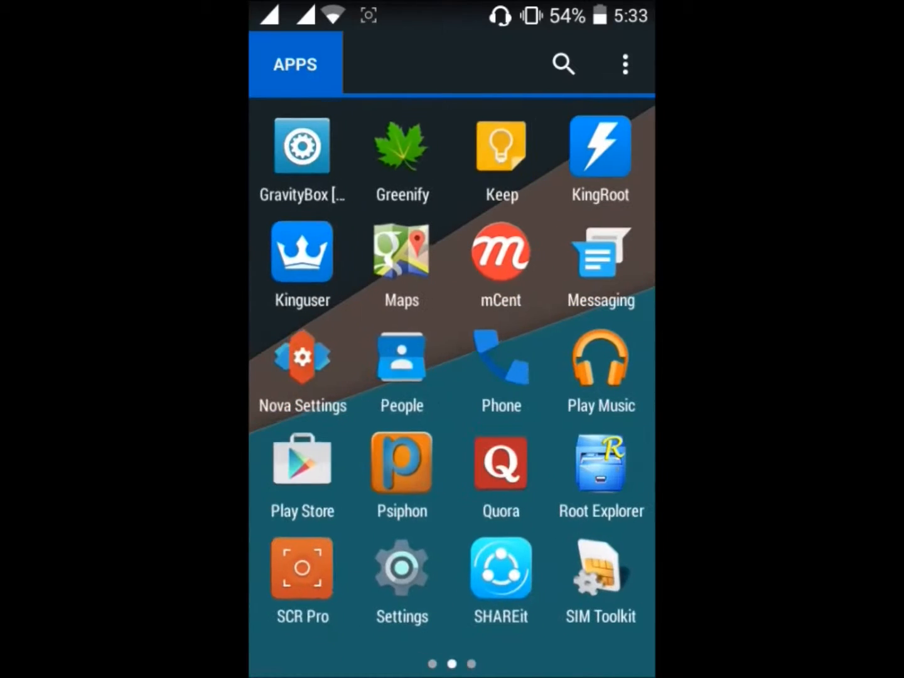
scroll("right", 3)
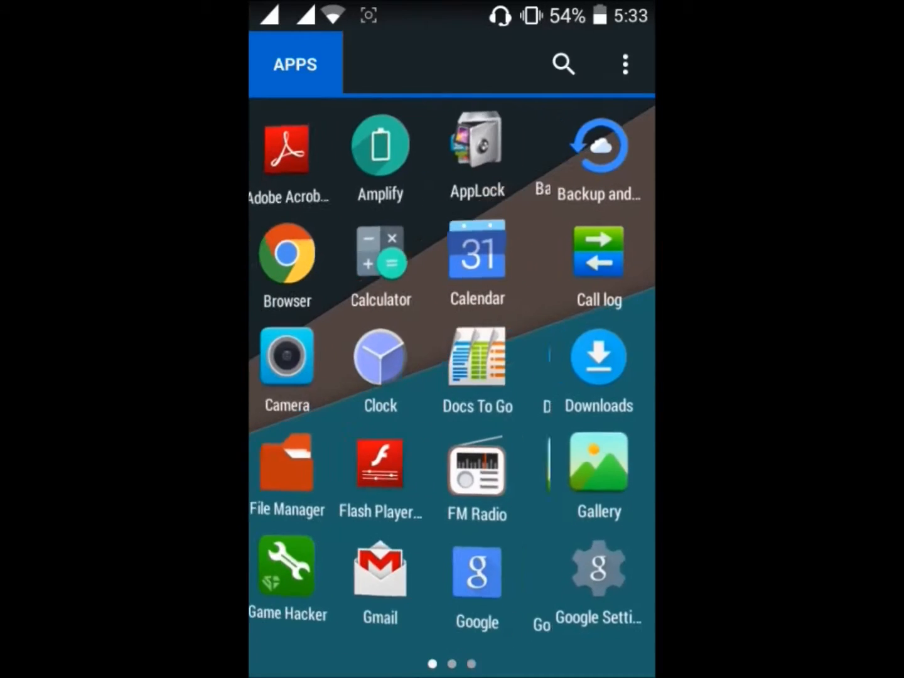
scroll("left", 3)
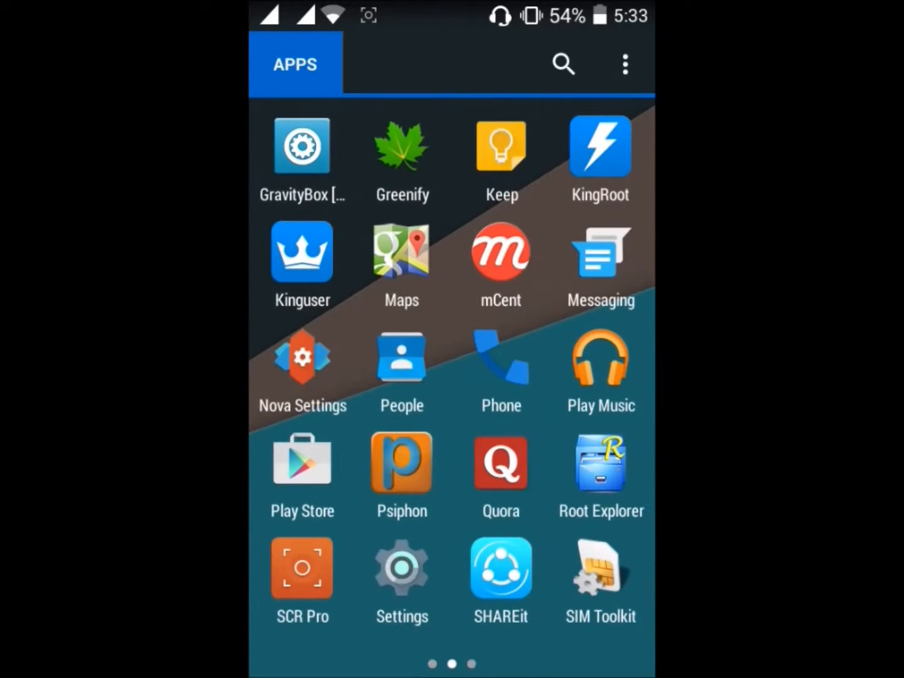
left_click(301, 463)
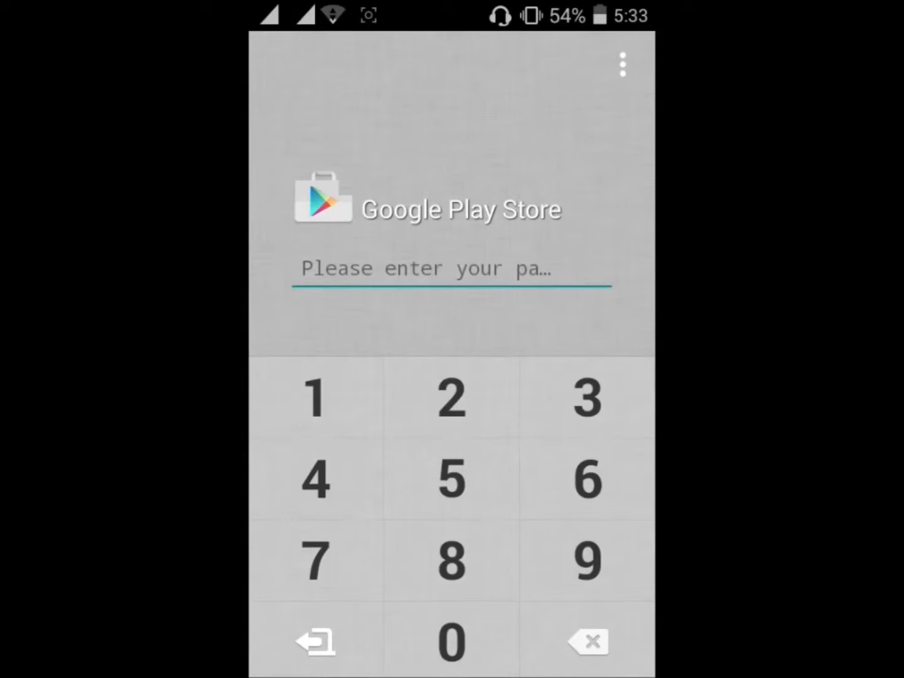
Unlock Play Store with the passcode and search 'a' to find AppLock
left_click(450, 640)
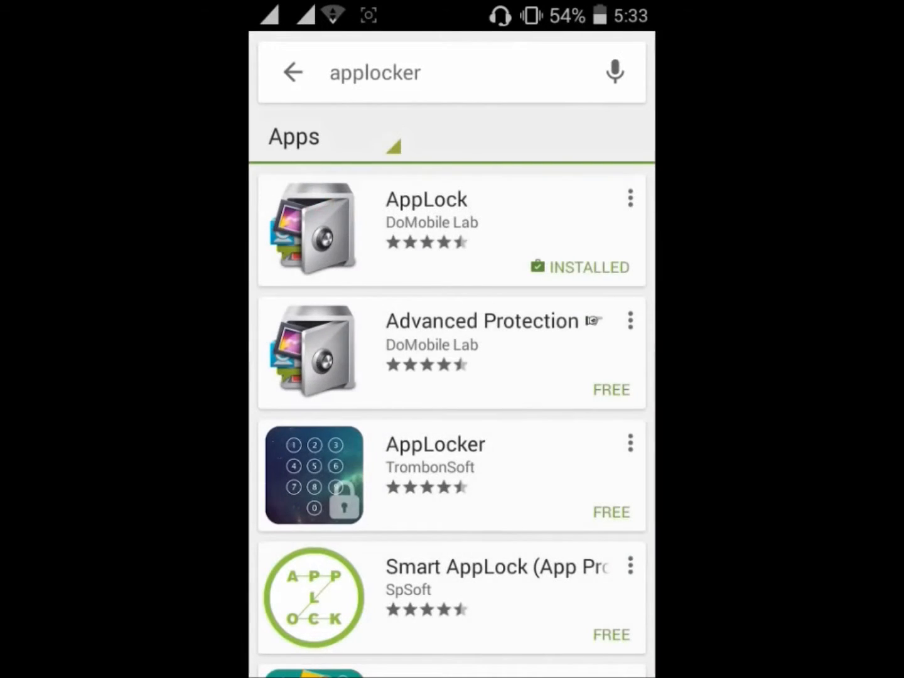
left_click(440, 73)
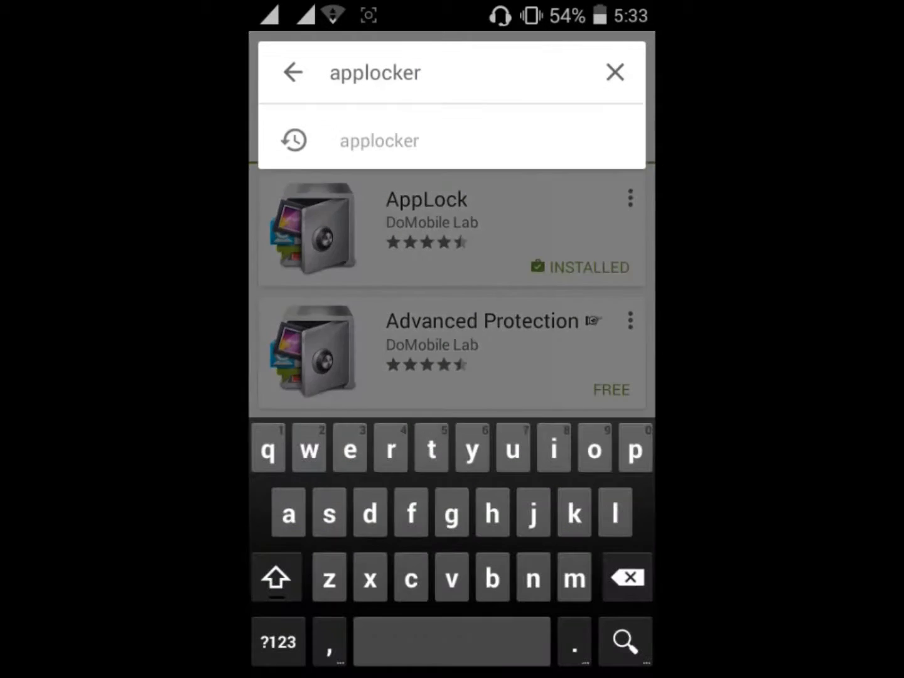
left_click(615, 73)
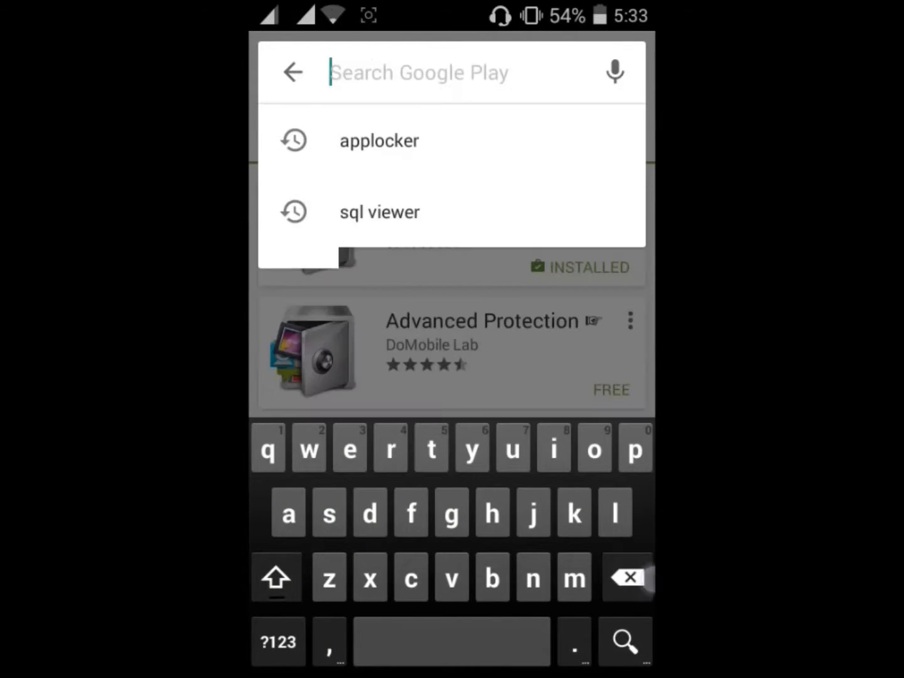
type("a")
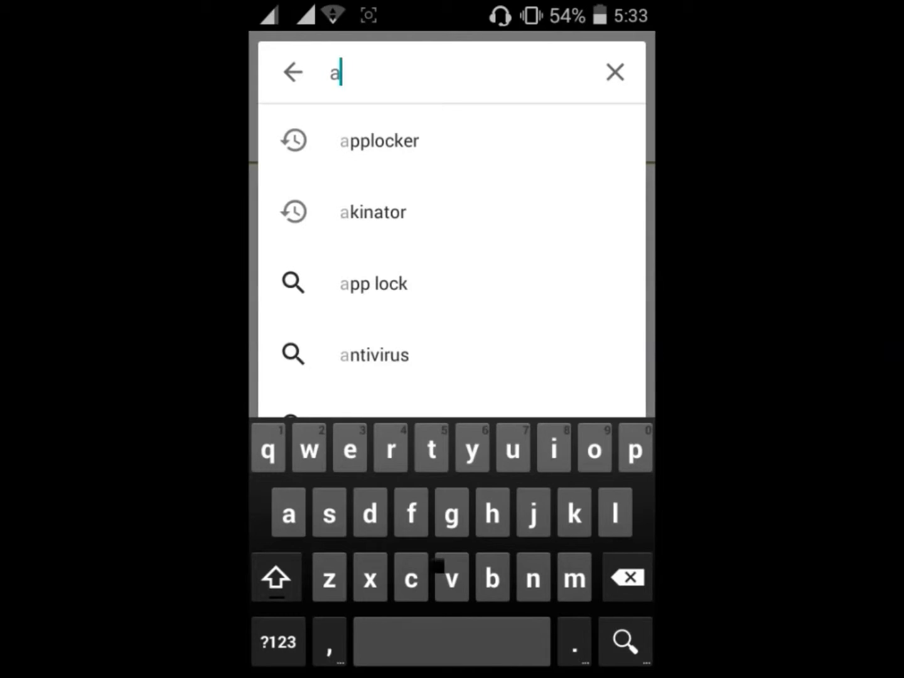
left_click(378, 140)
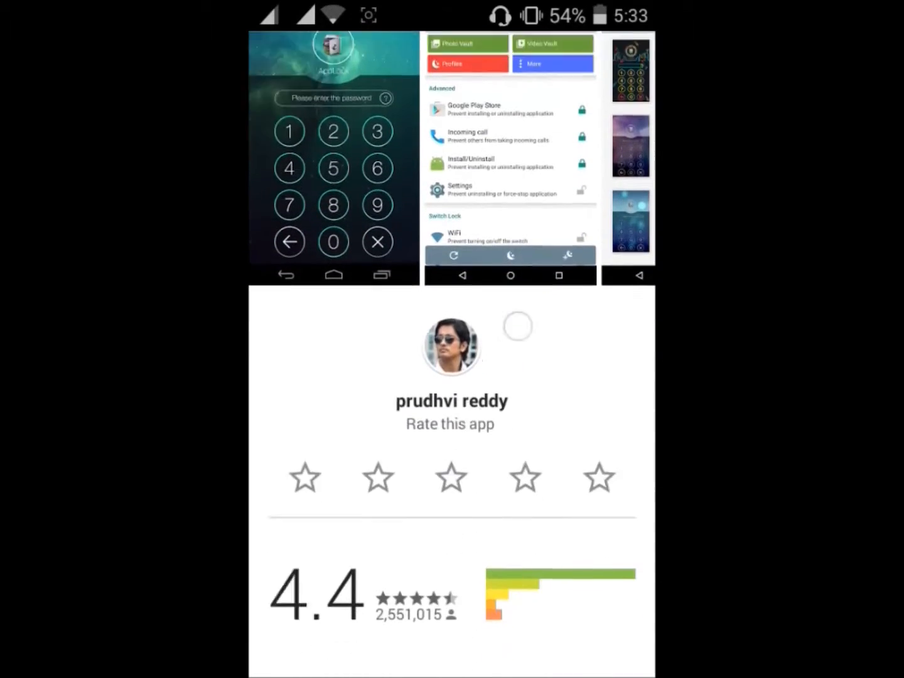
scroll("up", 3)
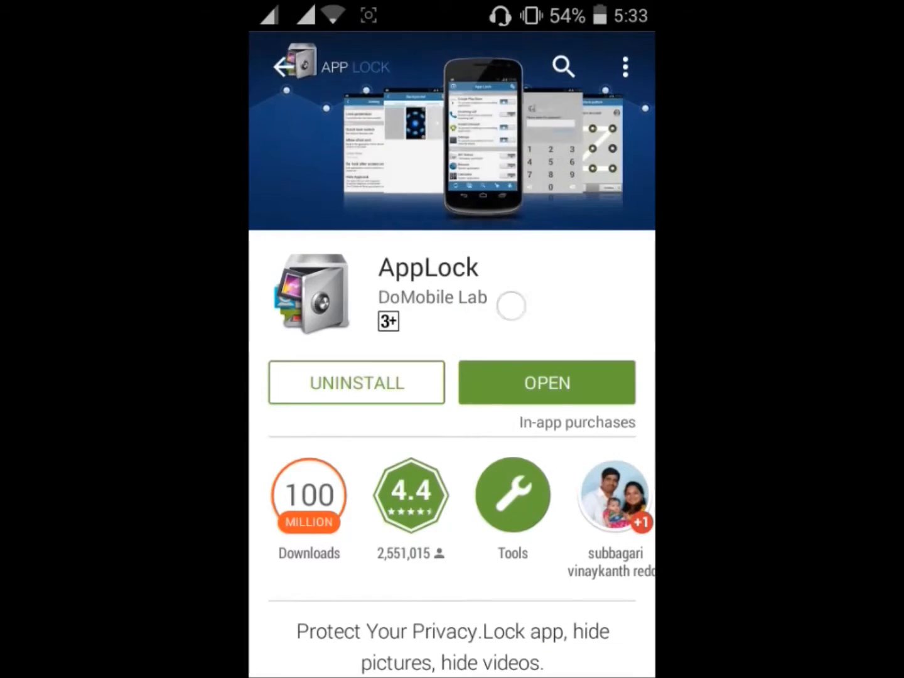
scroll("down", 3)
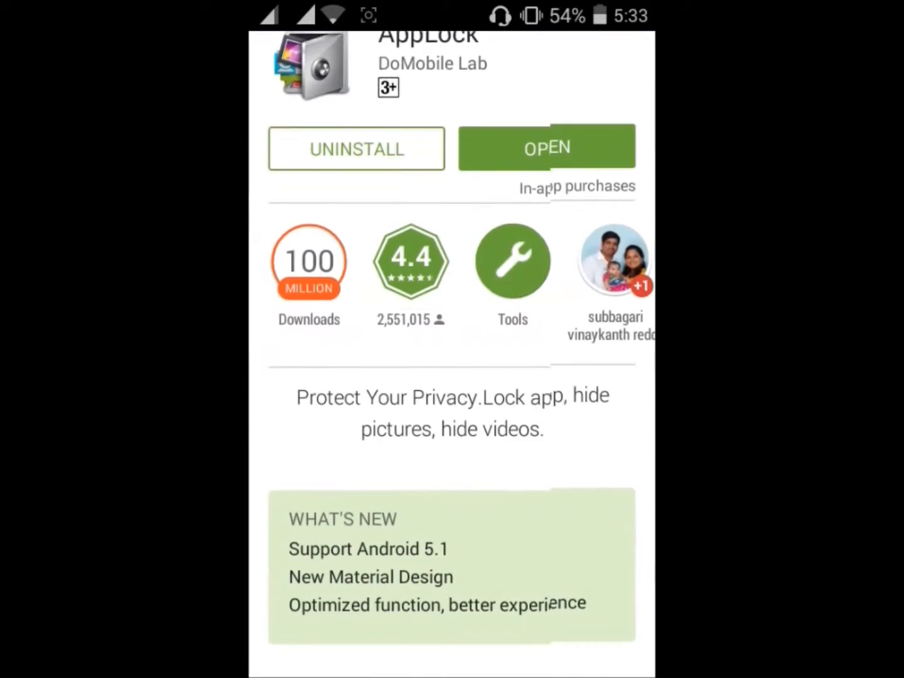
scroll("down", 3)
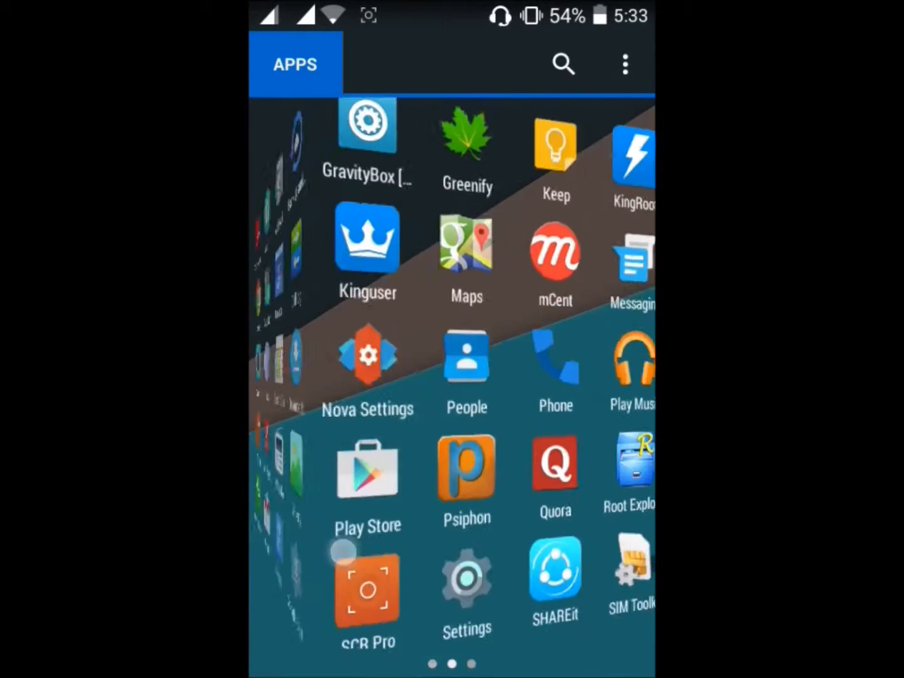
Launch AppLock from the drawer's first page and enter its passcode
scroll("right", 3)
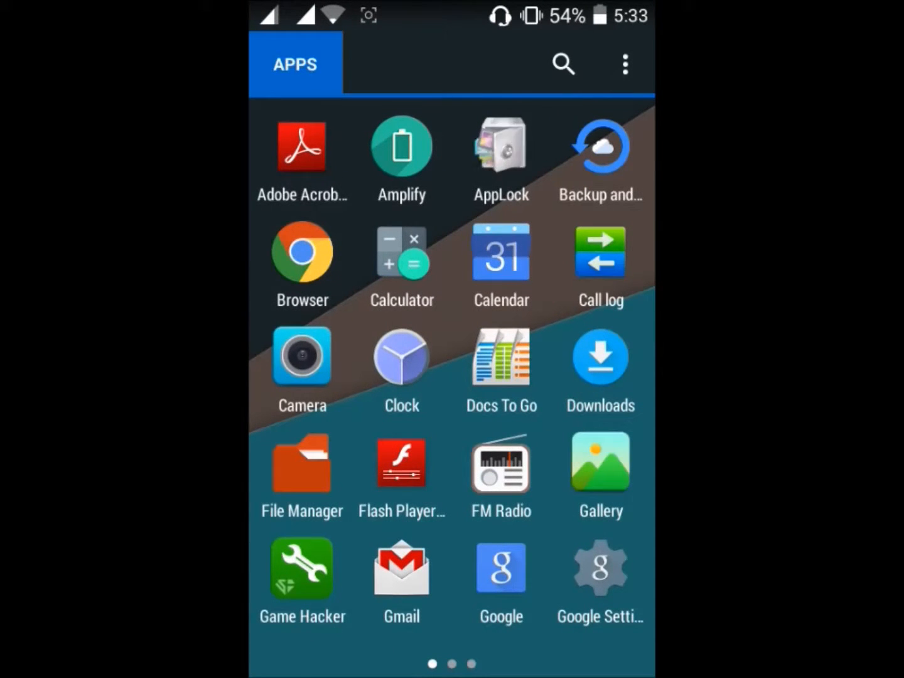
left_click(500, 147)
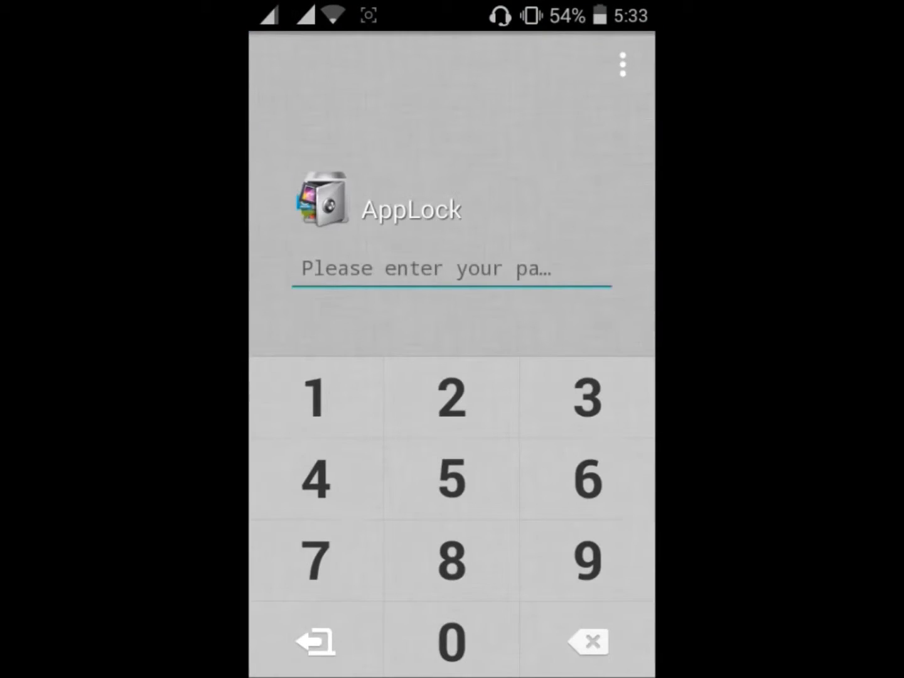
left_click(451, 641)
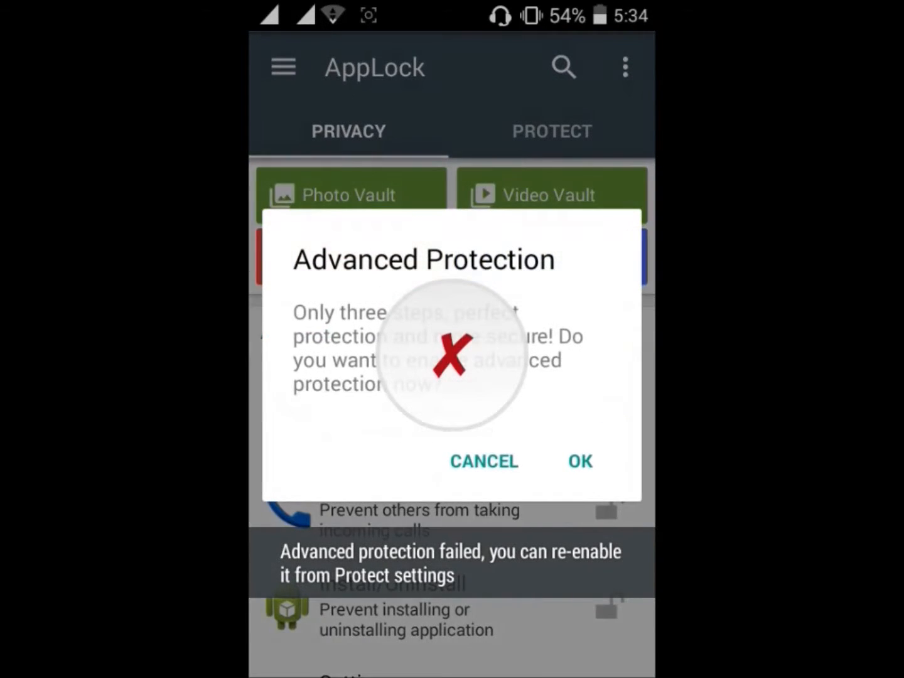
Dismiss the Advanced Protection prompt and switch to the PROTECT tab
left_click(483, 461)
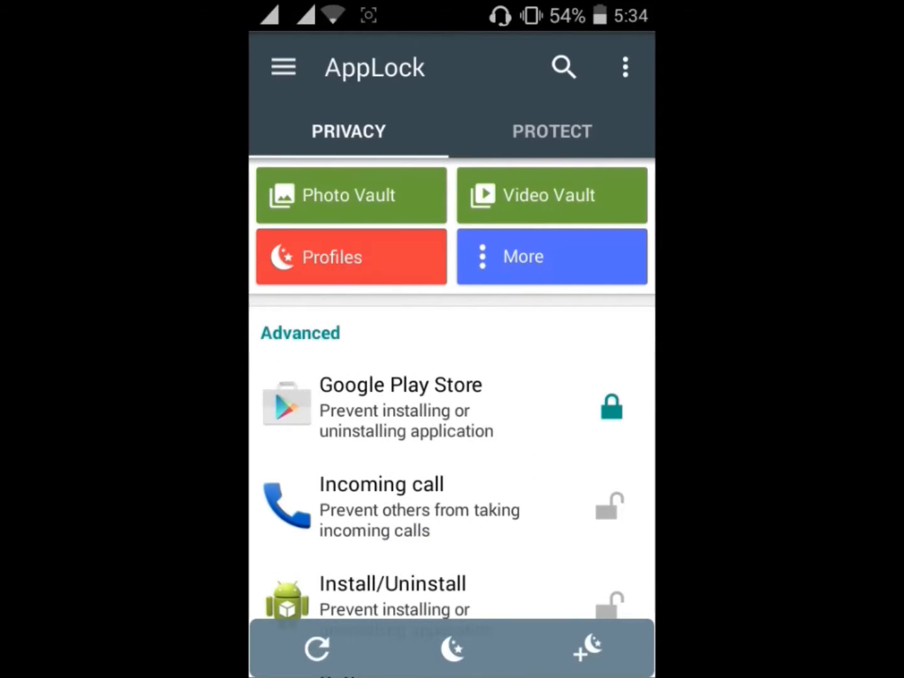
scroll("down", 3)
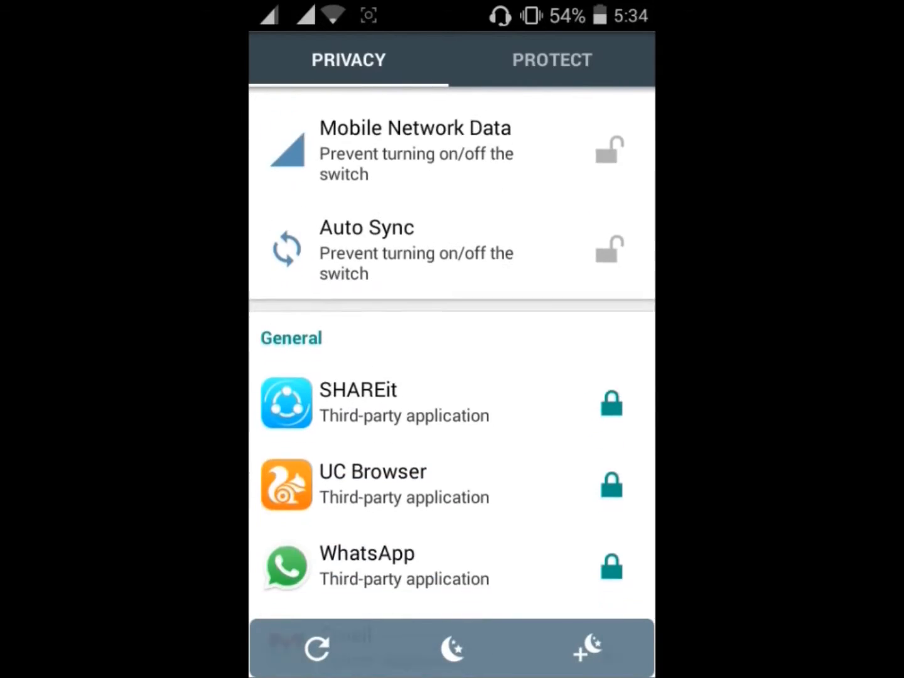
scroll("down", 3)
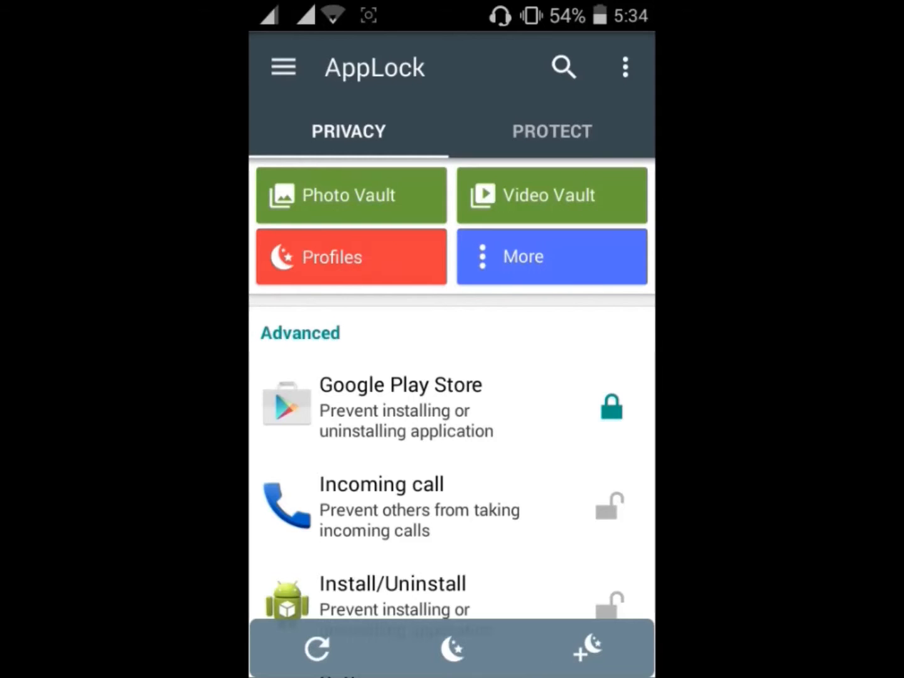
left_click(551, 131)
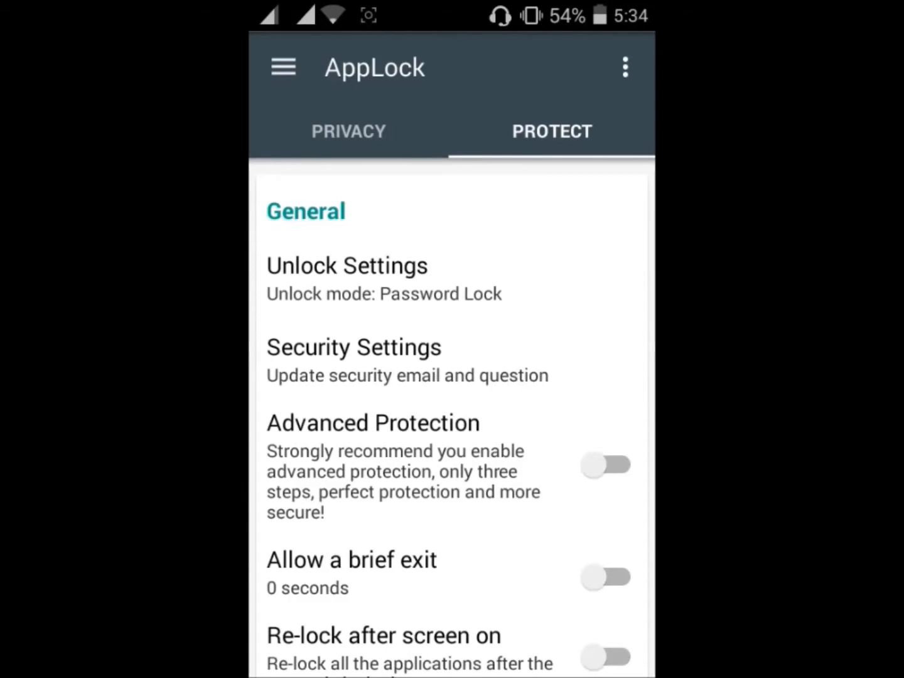
Switch between PRIVACY and PROTECT, then scroll the PRIVACY lock list
left_click(348, 131)
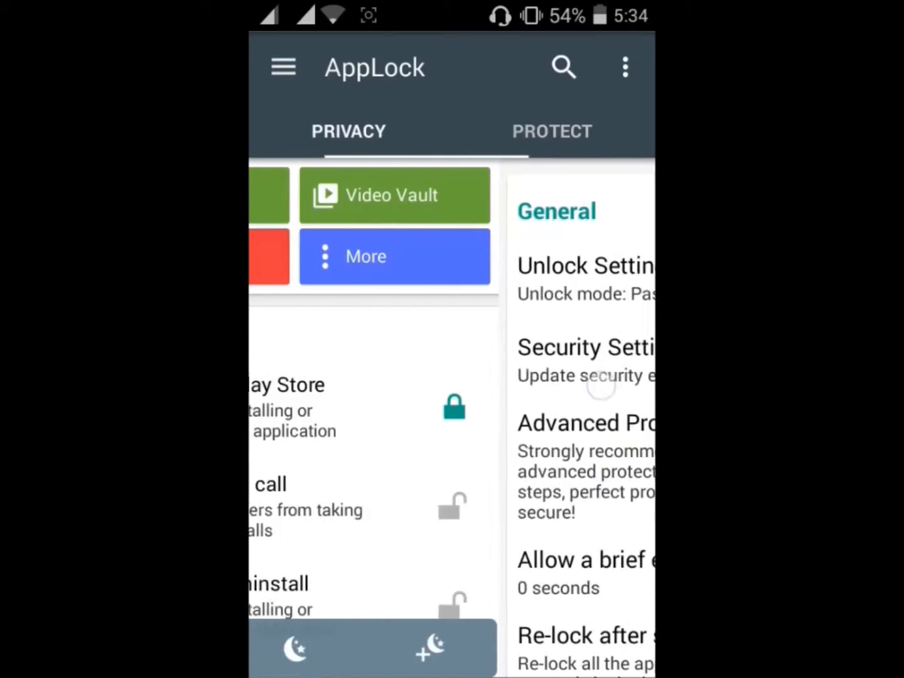
left_click(551, 131)
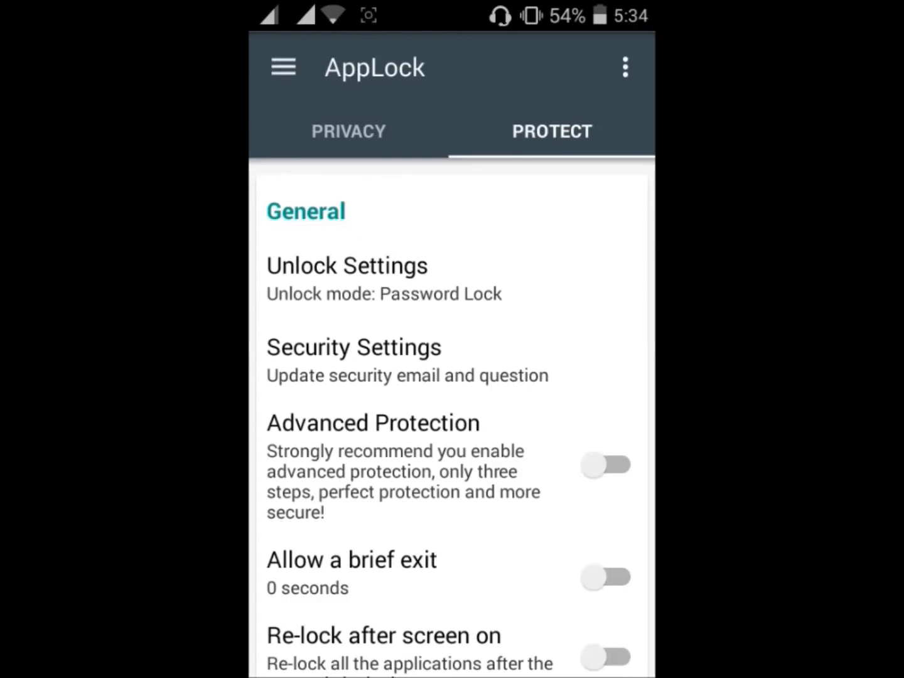
left_click(348, 131)
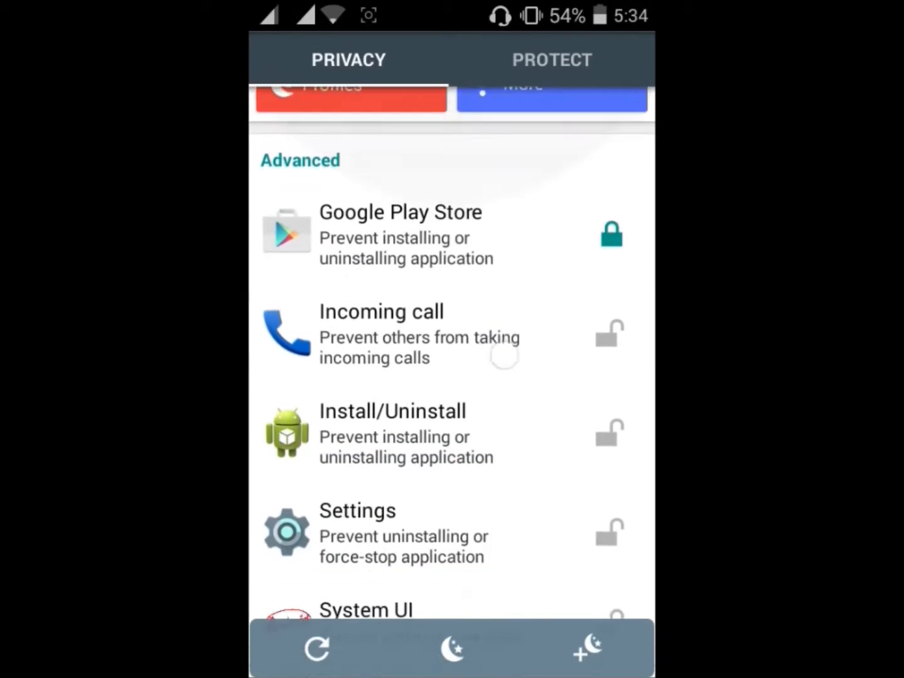
scroll("down", 3)
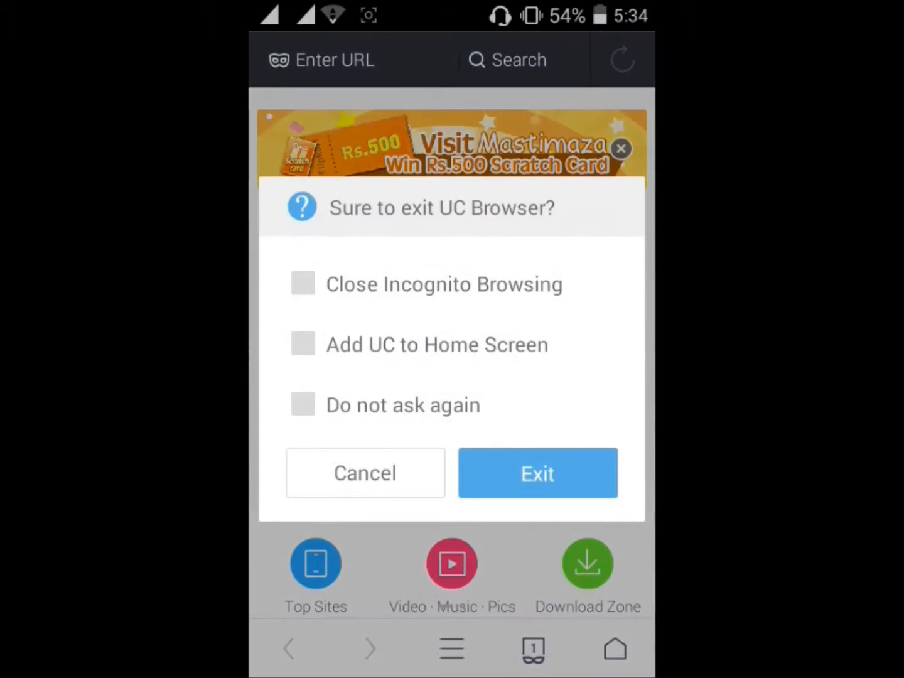
Confirm Exit in the 'Sure to exit UC Browser?' dialog
left_click(536, 473)
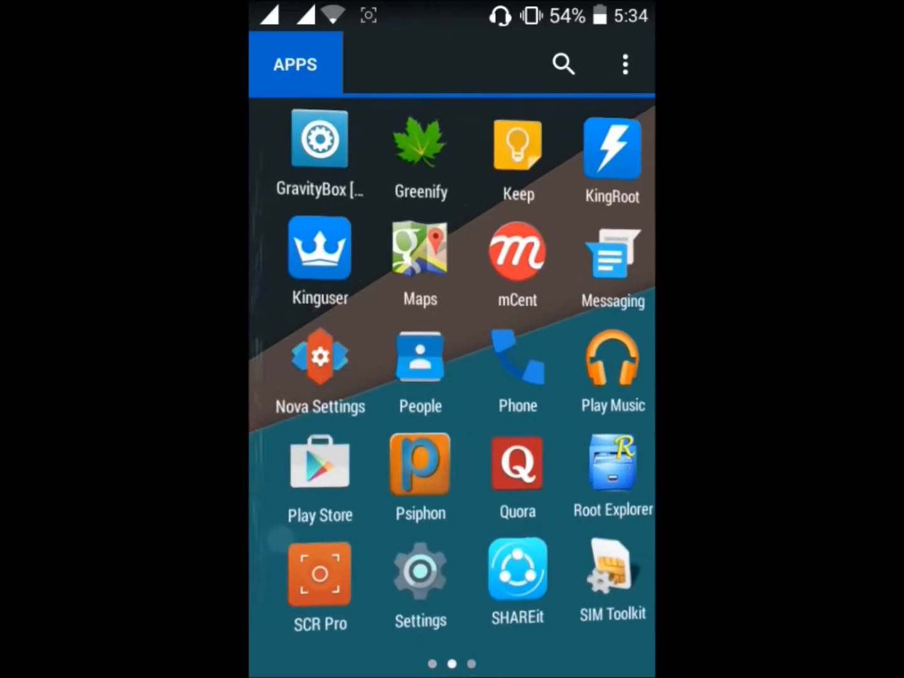
left_click(319, 463)
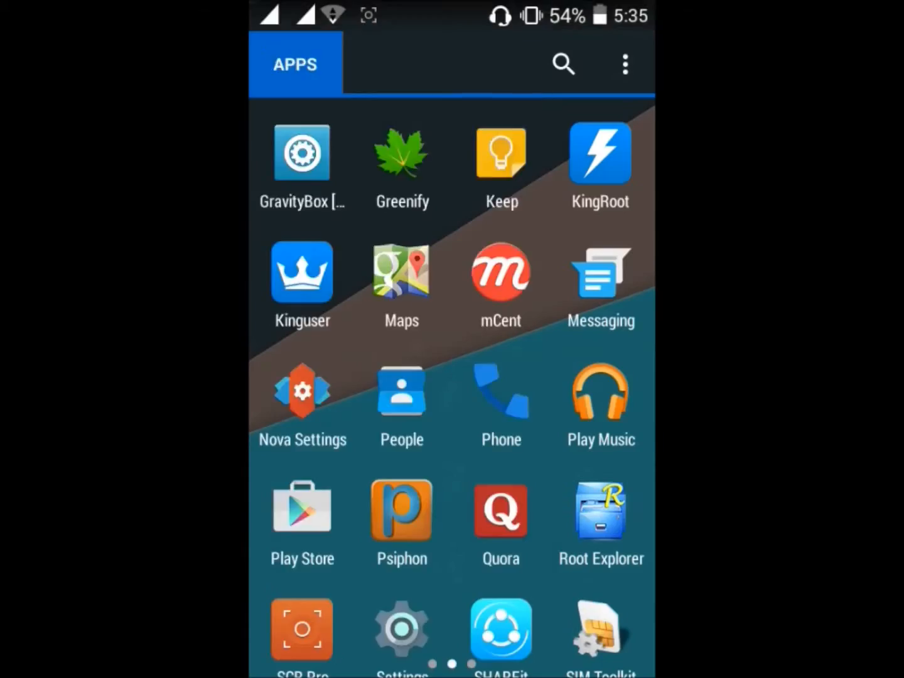
Open AppLock's App info (version 2.12), return Home, and reopen the drawer
scroll("up", 3)
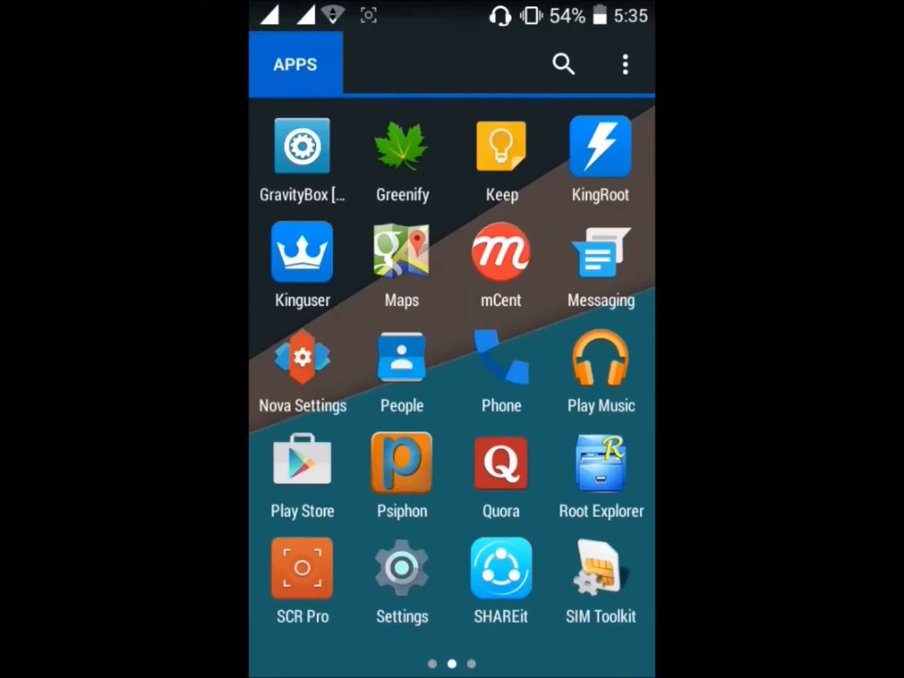
scroll("right", 3)
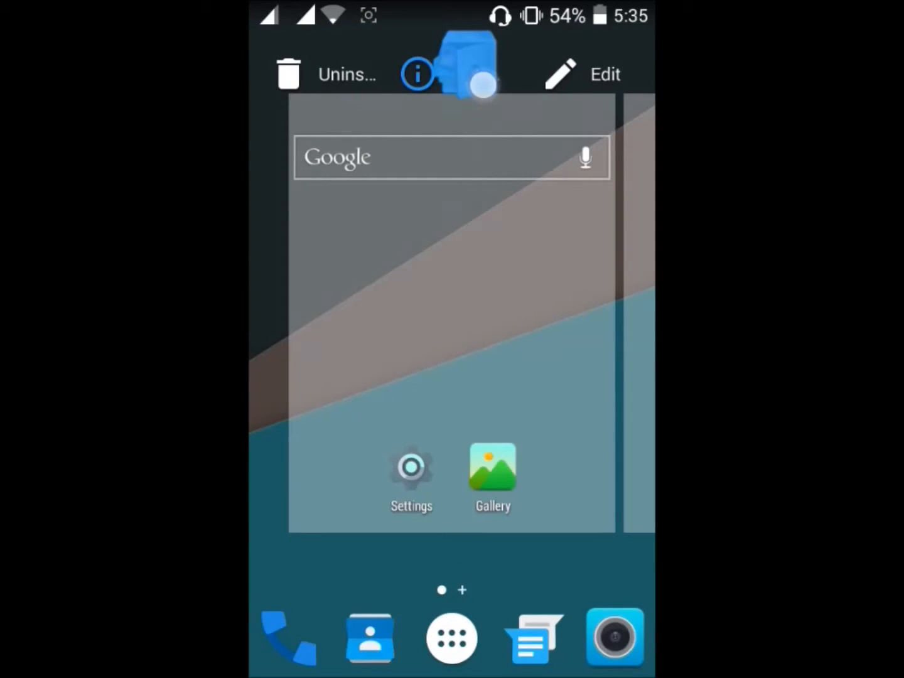
left_click(416, 73)
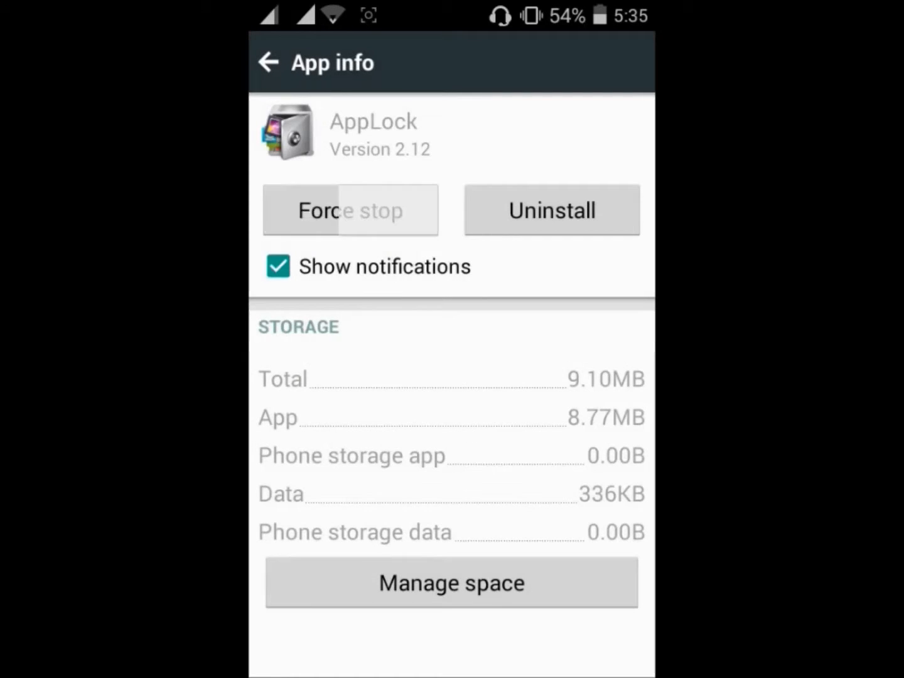
left_click(268, 62)
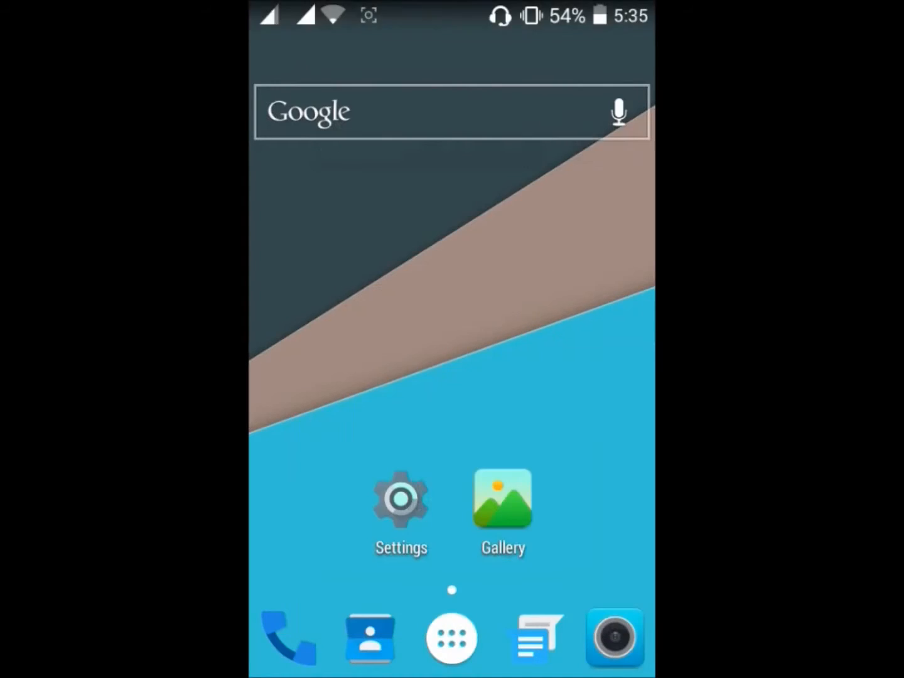
left_click(452, 638)
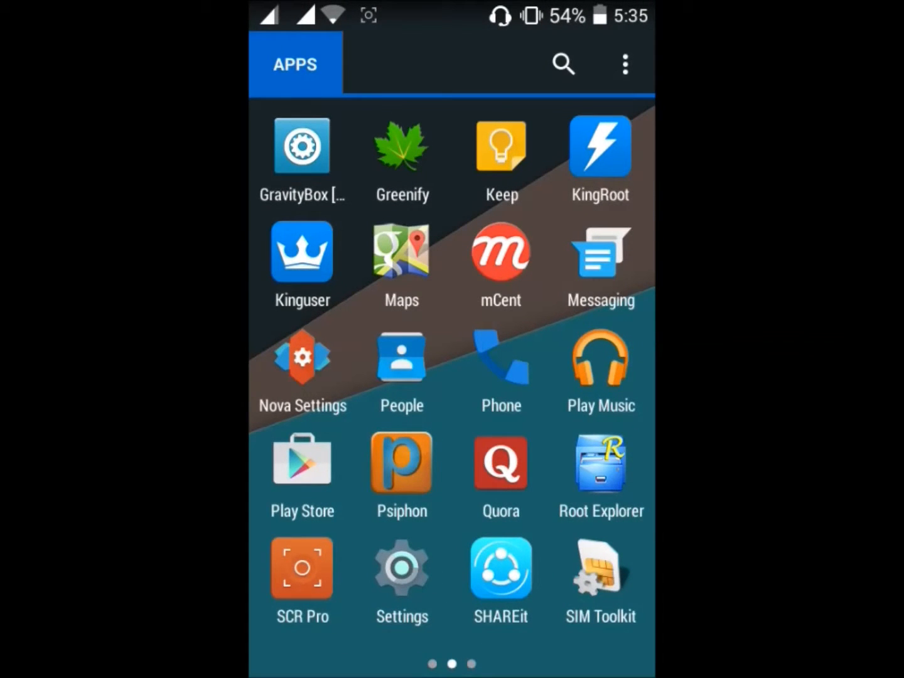
Show the app drawer's first page listing AppLock
left_click(302, 463)
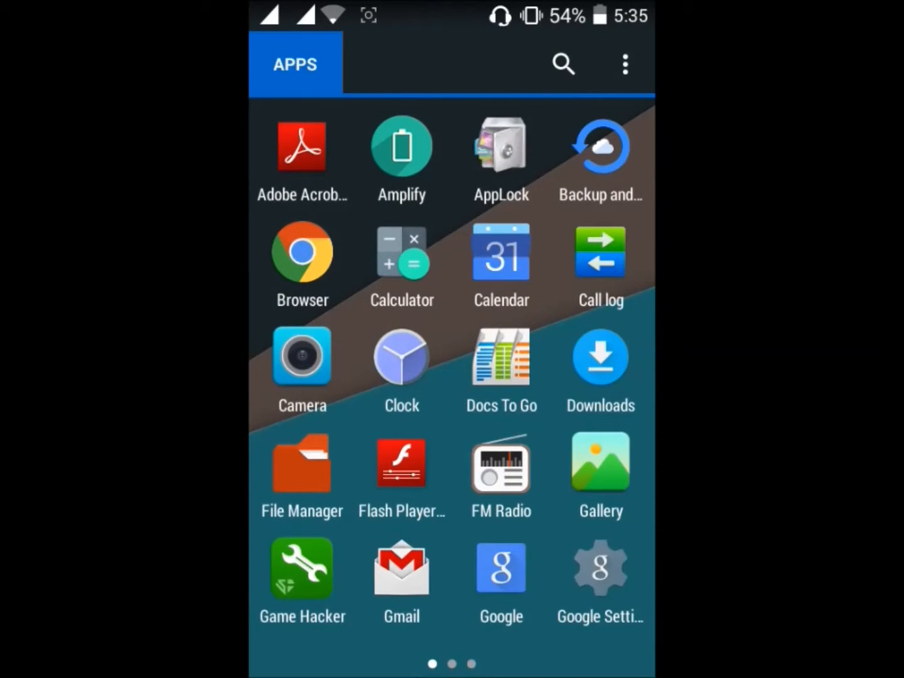
Open AppLock, then launch UC Browser from the last drawer page without a password
left_click(500, 160)
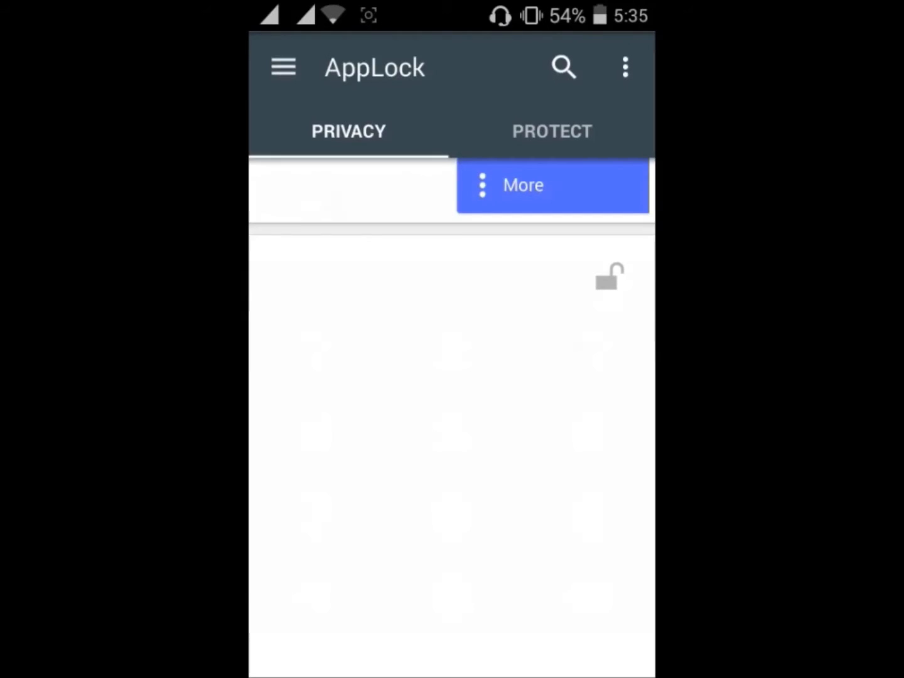
scroll("up", 3)
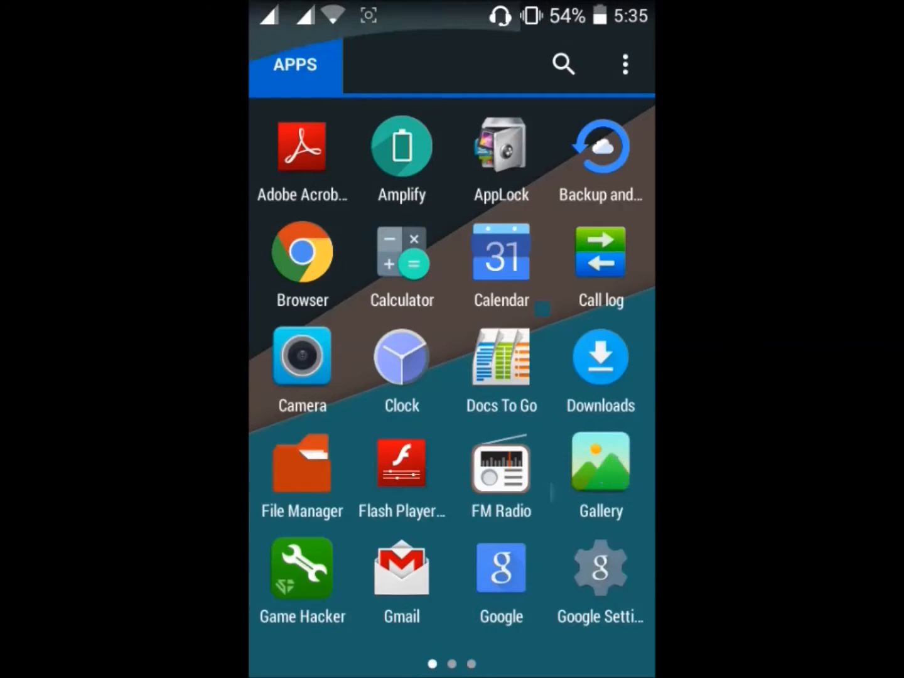
scroll("left", 3)
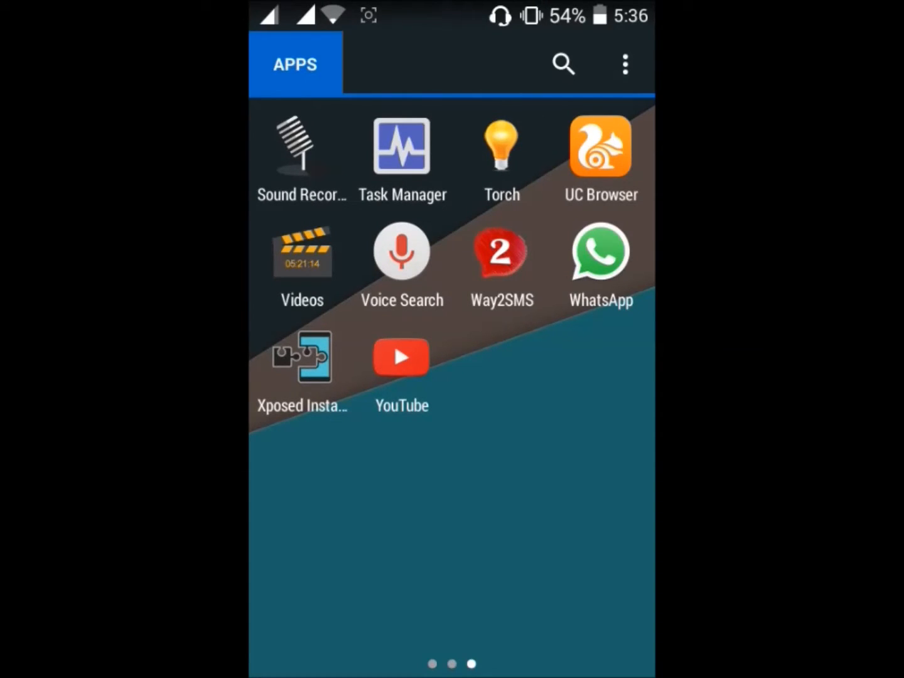
left_click(599, 146)
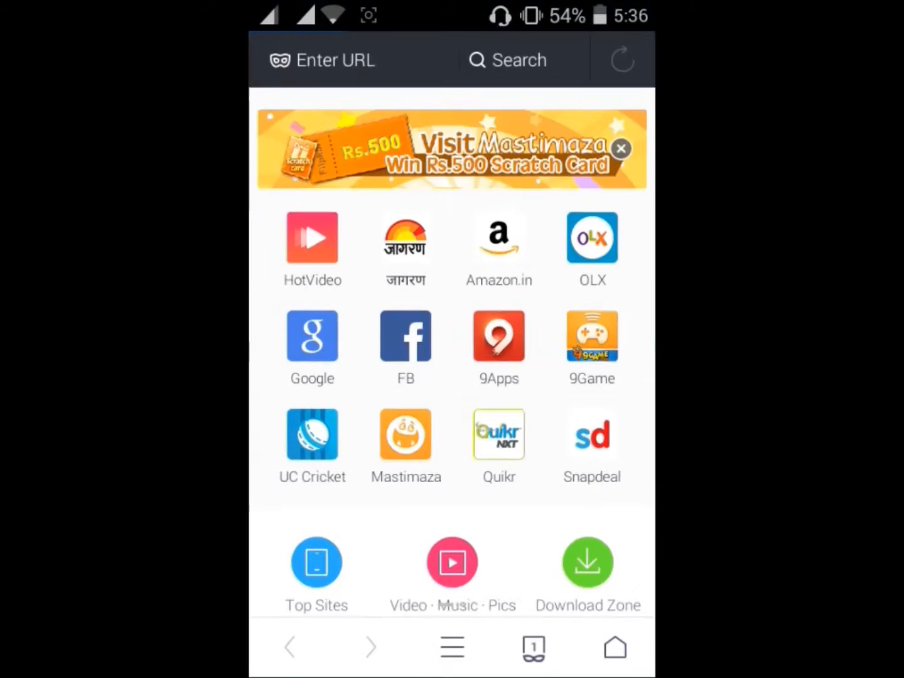